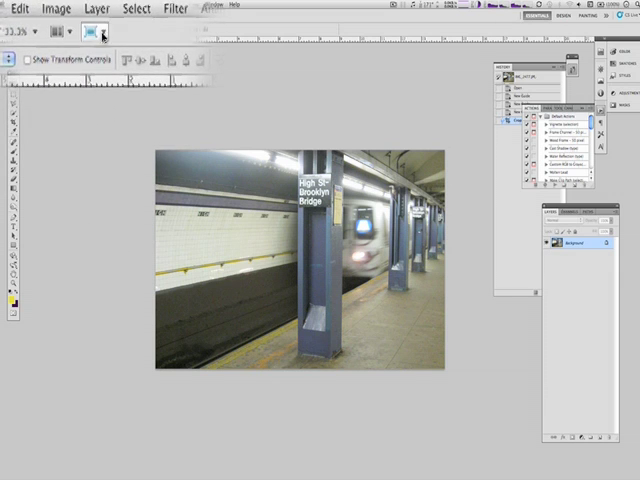
Show the Image > Adjustments submenu containing Levels for the subway photo.
click(64, 8)
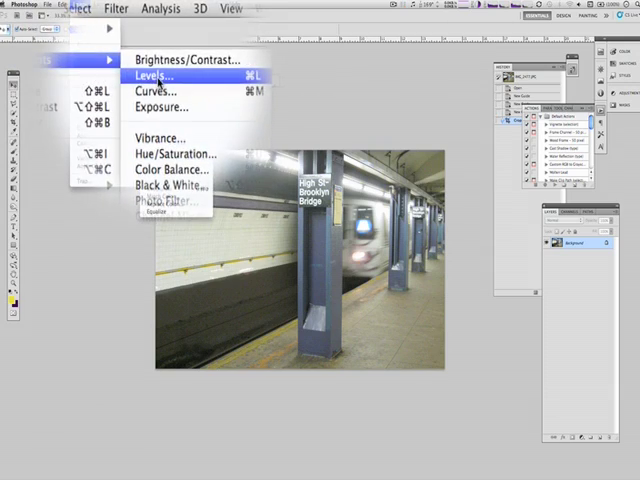
Apply Levels with the Red channel shadow shifted and RGB input levels 17 and 226.
click(156, 75)
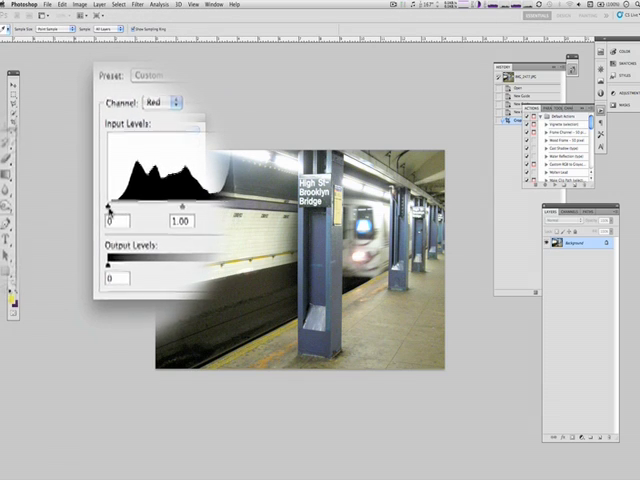
drag(103, 208, 112, 208)
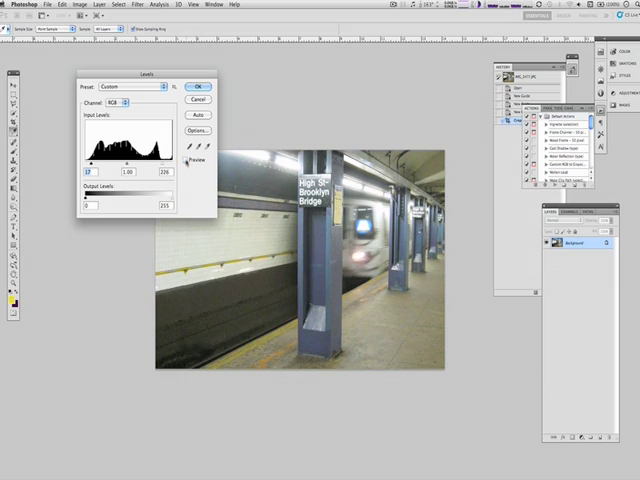
click(197, 87)
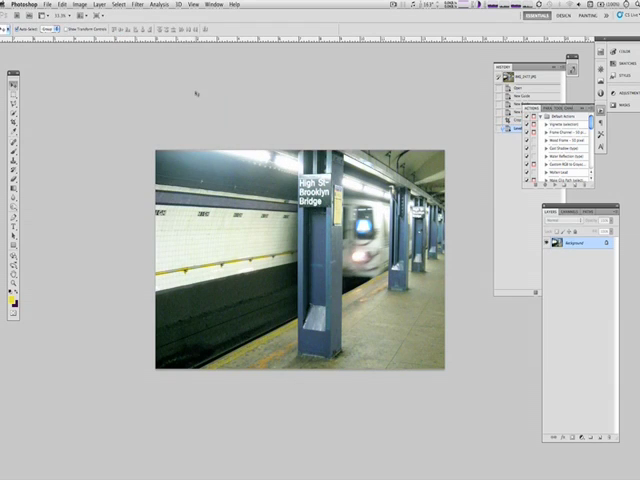